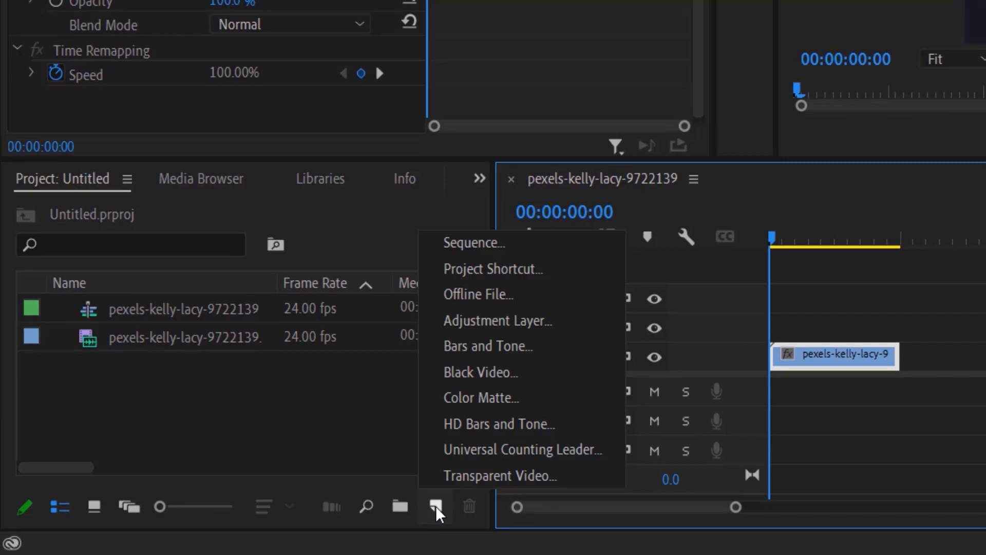
Step: Create a new Adjustment Layer with default settings
left_click(496, 320)
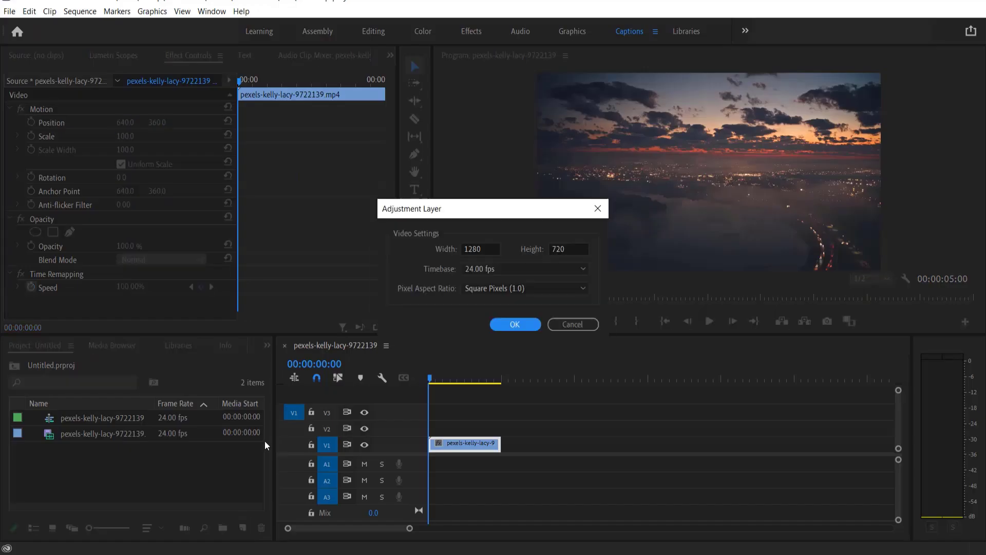
left_click(514, 325)
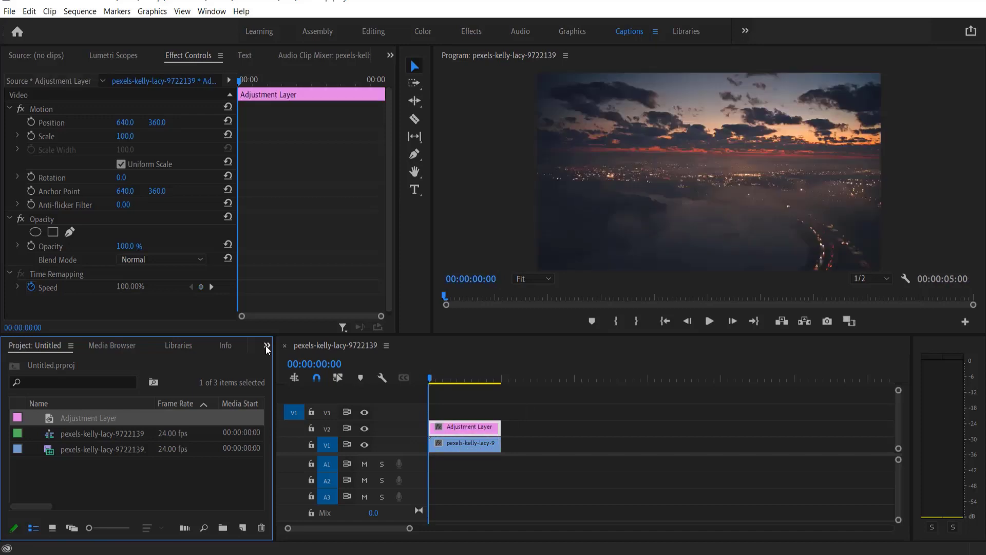
Step: Search effects for 'gau' and drag Gaussian Blur onto the adjustment layer
left_click(197, 345)
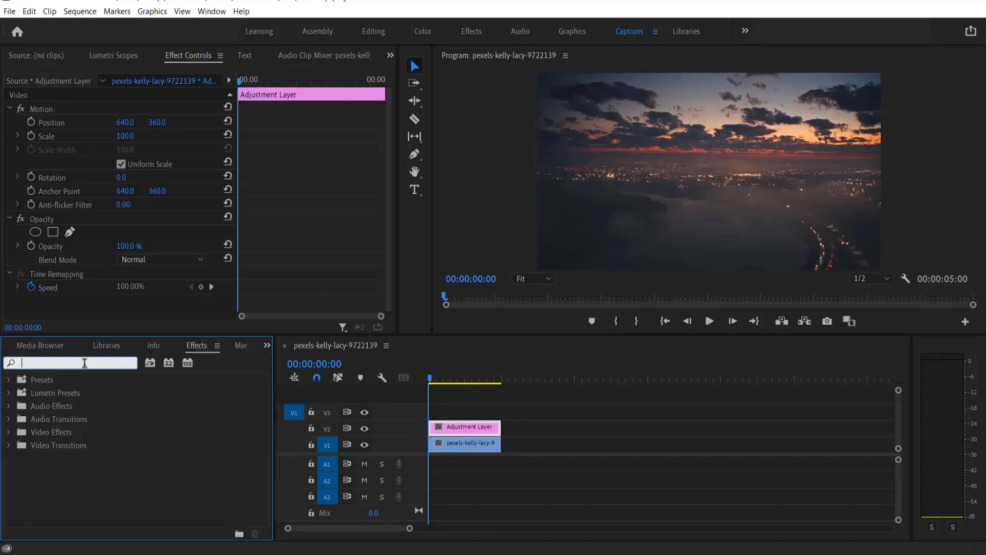
type("gauss")
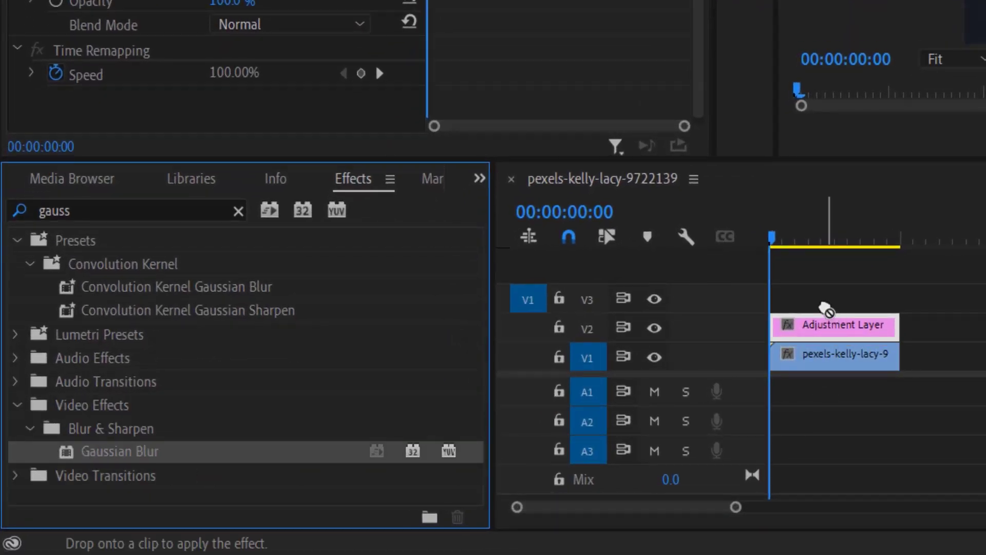
left_click_drag(118, 451, 833, 325)
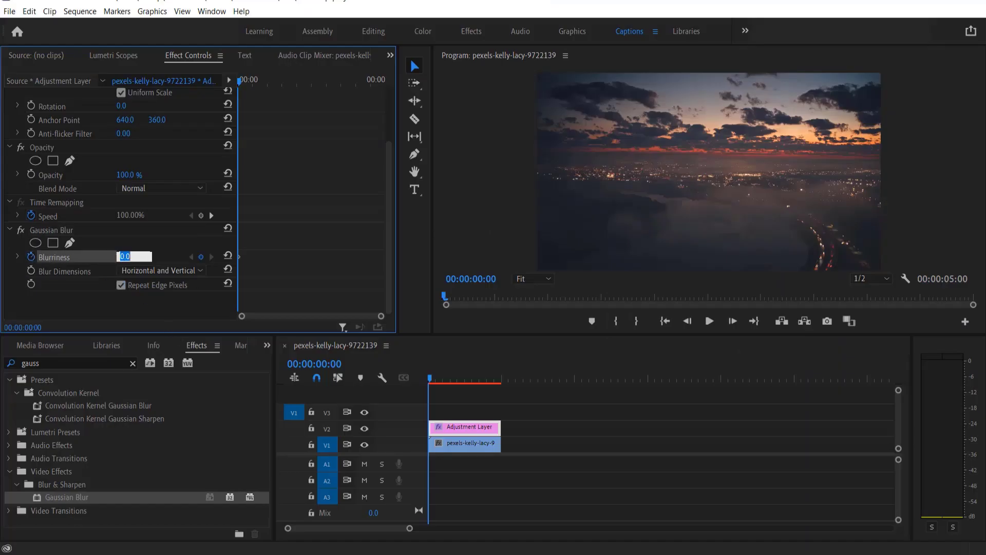
Step: Enter a Blurriness of 70 for the starting keyframe
type("70")
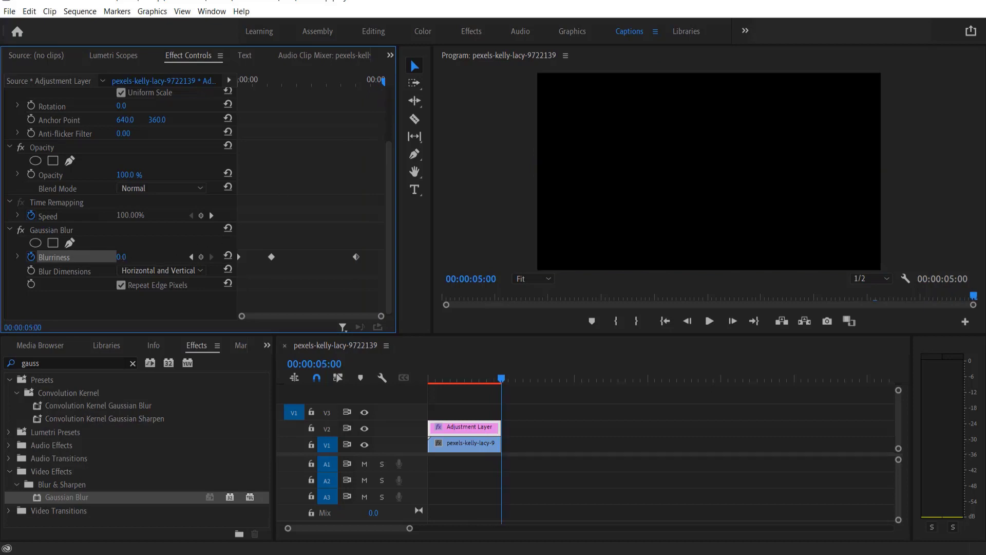
Step: Enter Blurriness 70 at 00:00:05:00 for the final keyframe
type("70")
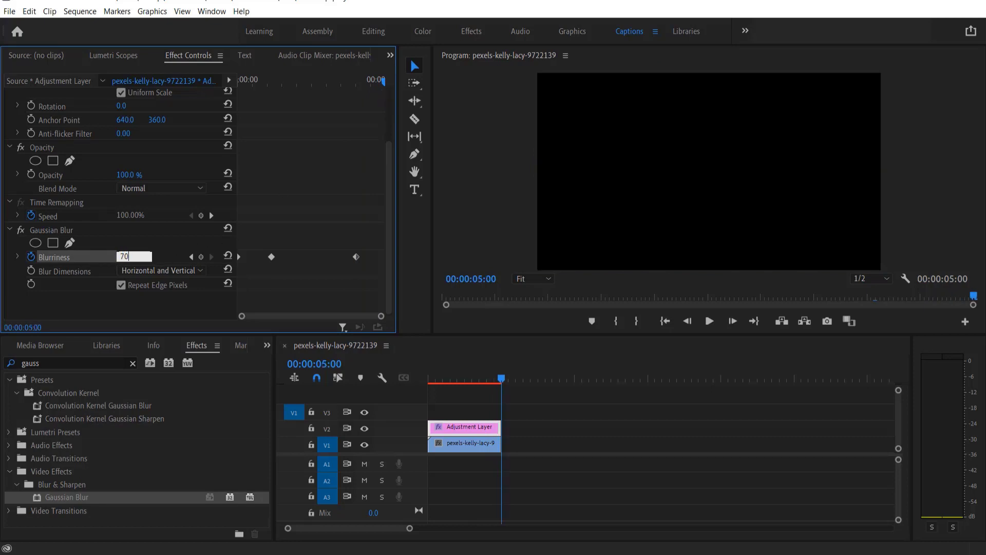